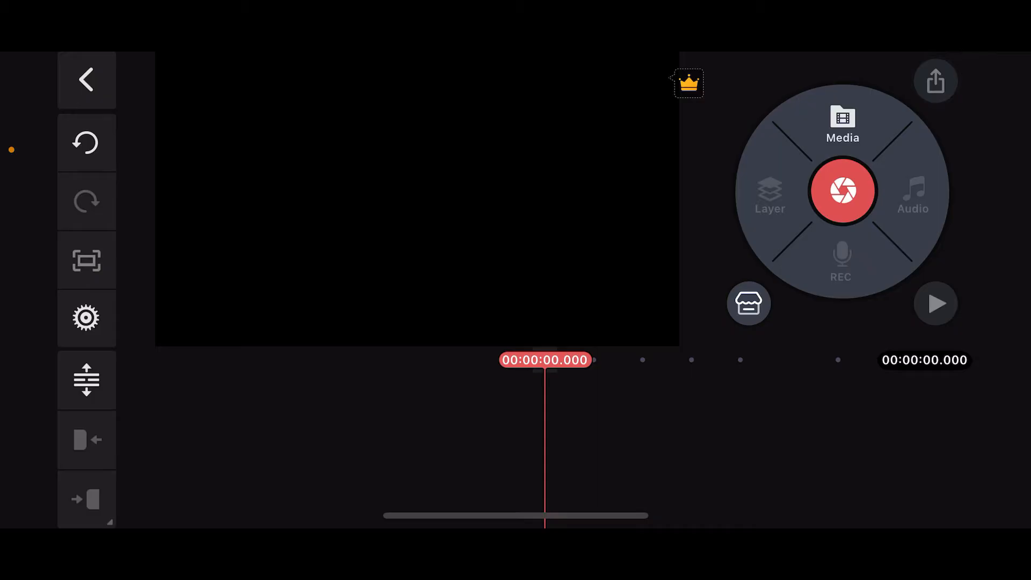
Step: Add the snowy mountain image from the built-in Image Assets as the first timeline clip
left_click(842, 123)
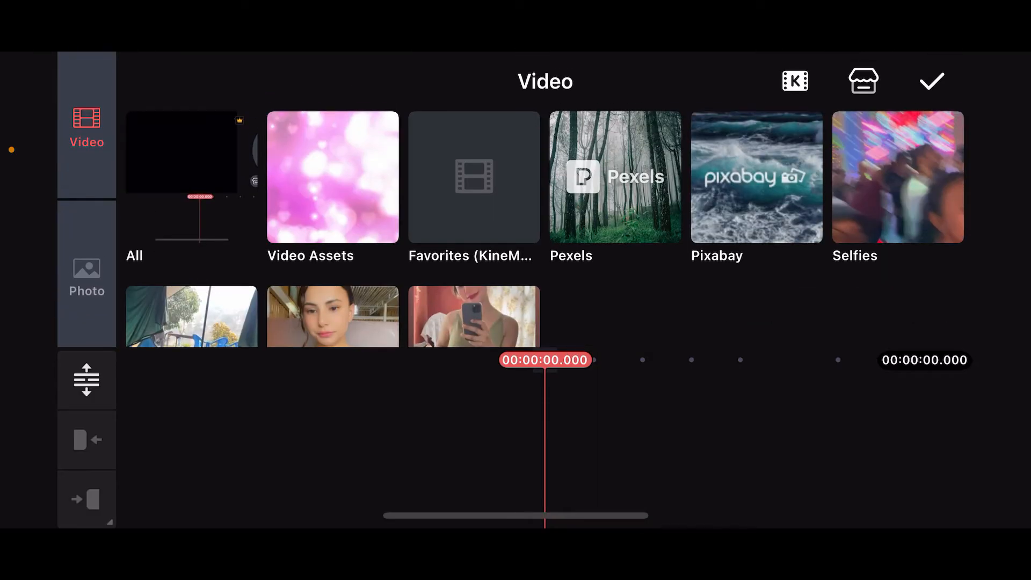
left_click(86, 276)
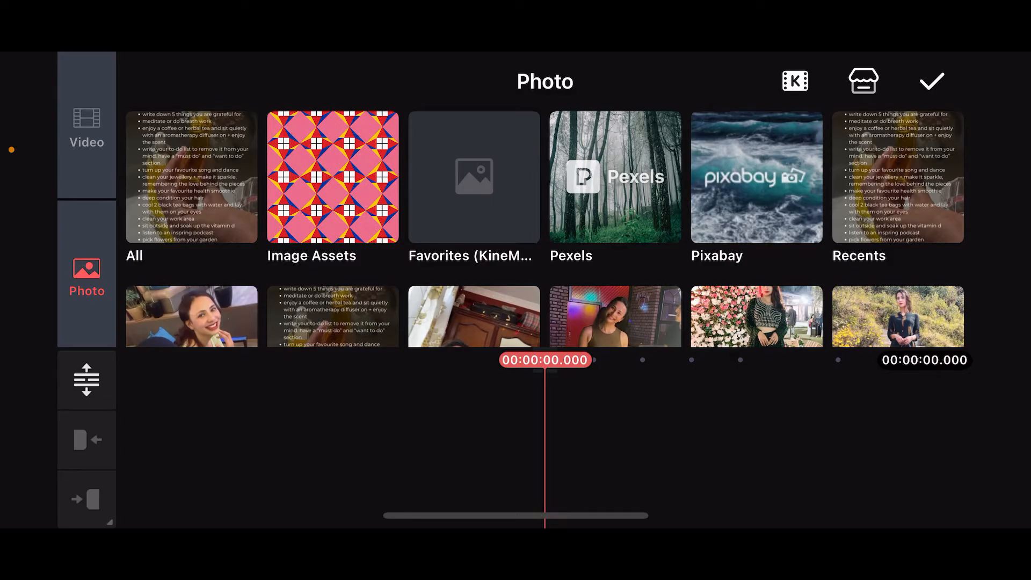
left_click(331, 175)
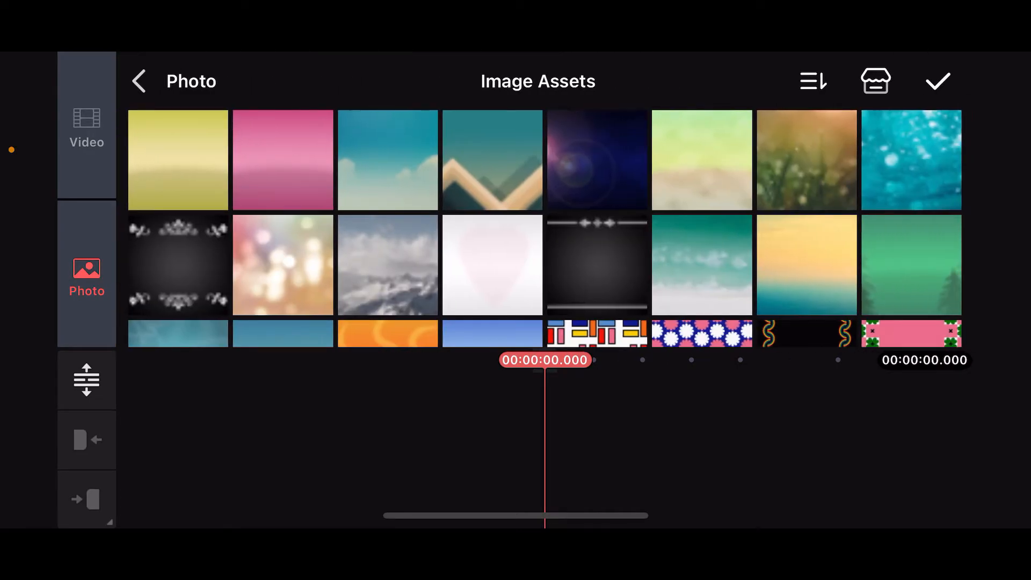
scroll("down", 3)
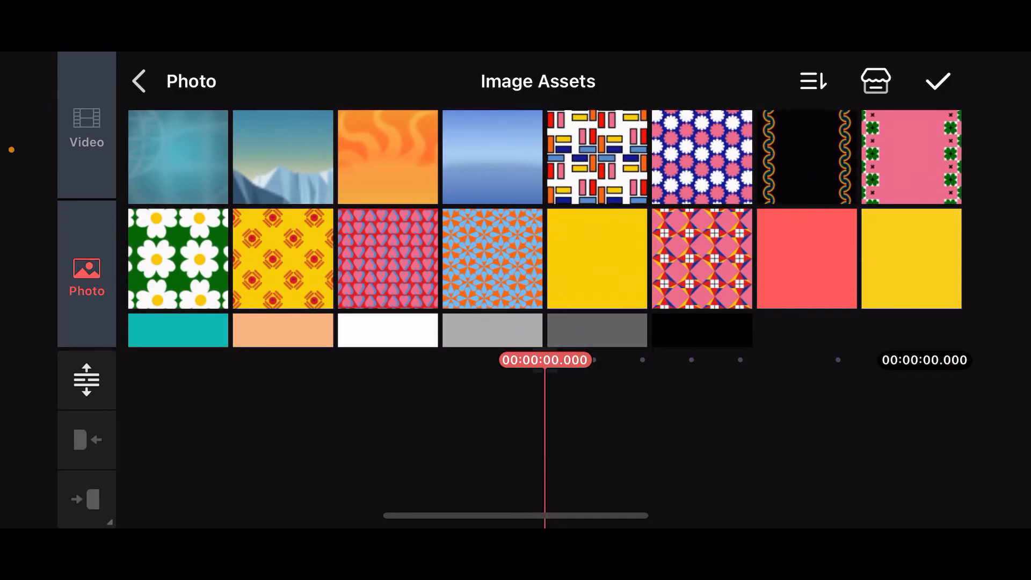
left_click(282, 157)
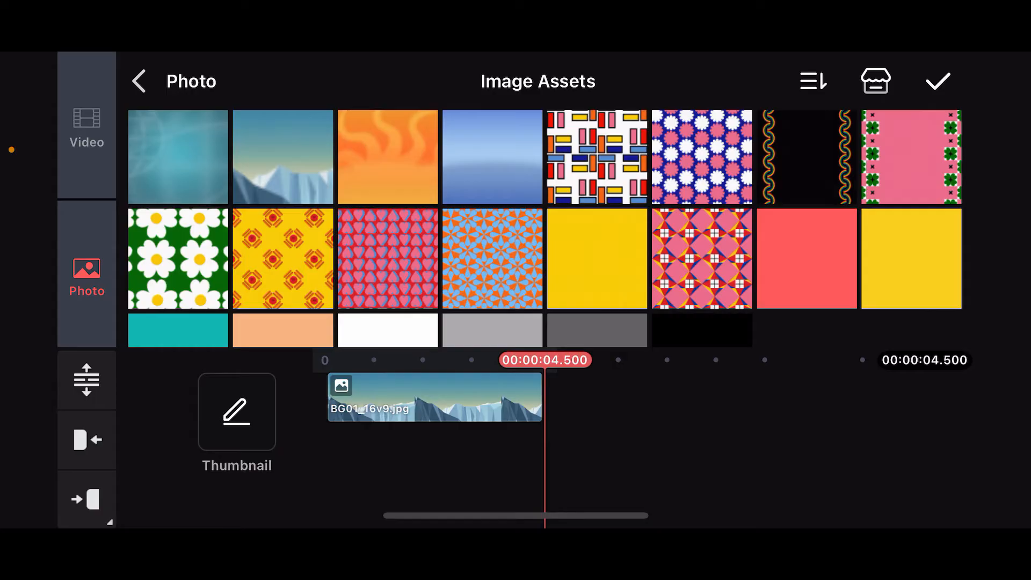
Step: Stretch the mountain background clip to about 11.2 seconds and deselect it
left_click(938, 80)
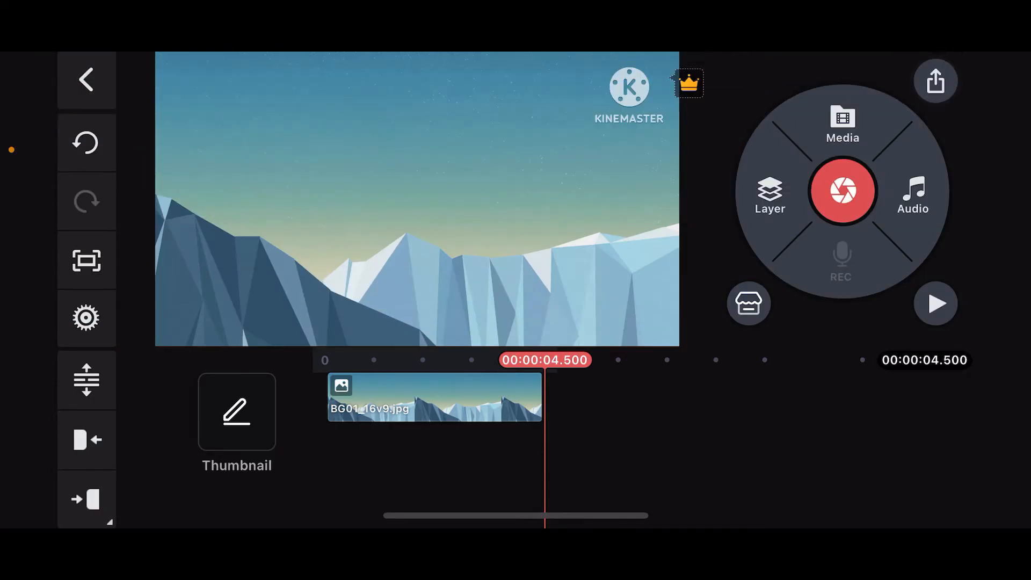
left_click(433, 397)
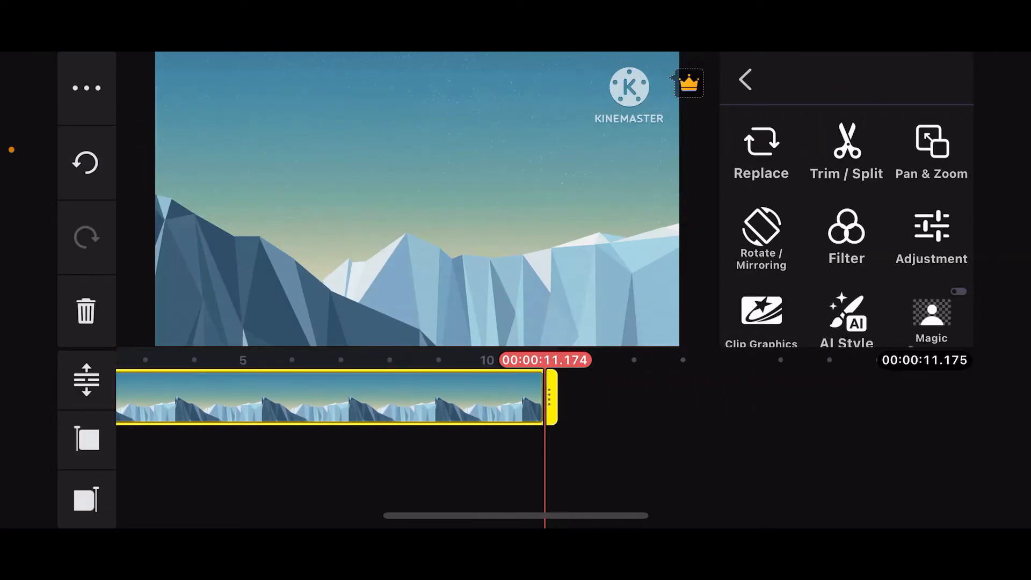
left_click(745, 79)
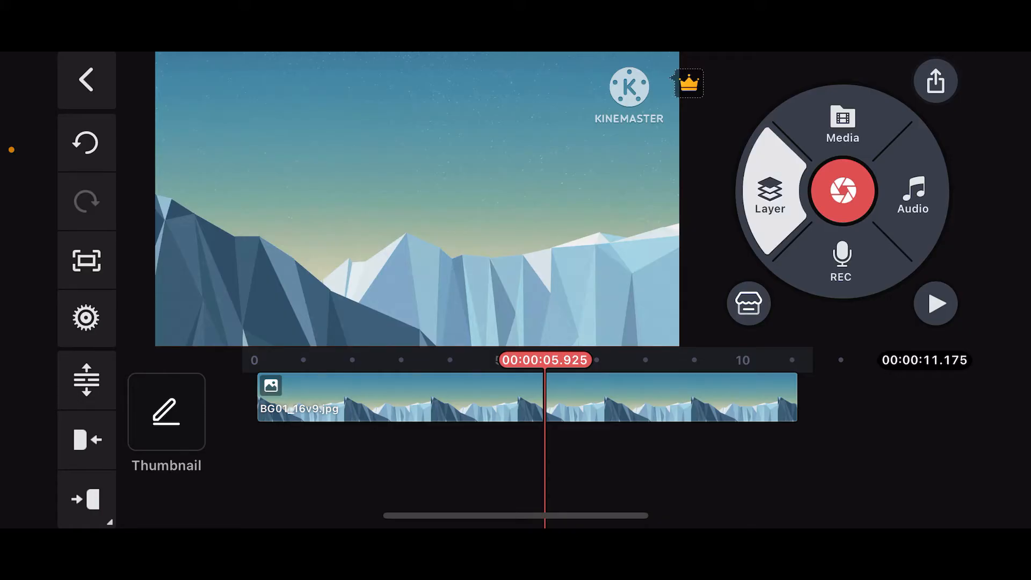
Step: Add the WhatsApp group photo as a layer spanning the 11-second project over the mountains
left_click(769, 192)
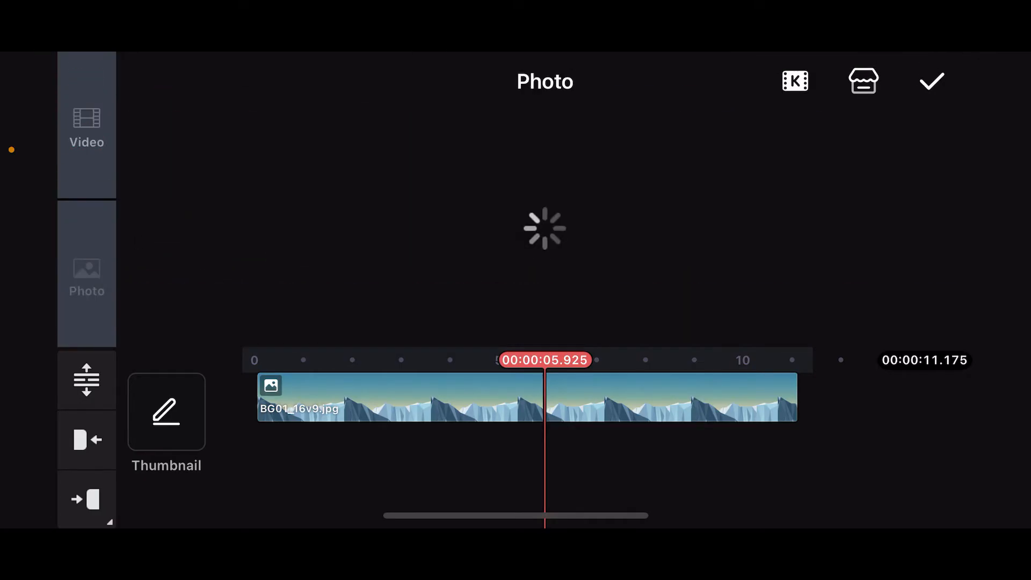
left_click(86, 278)
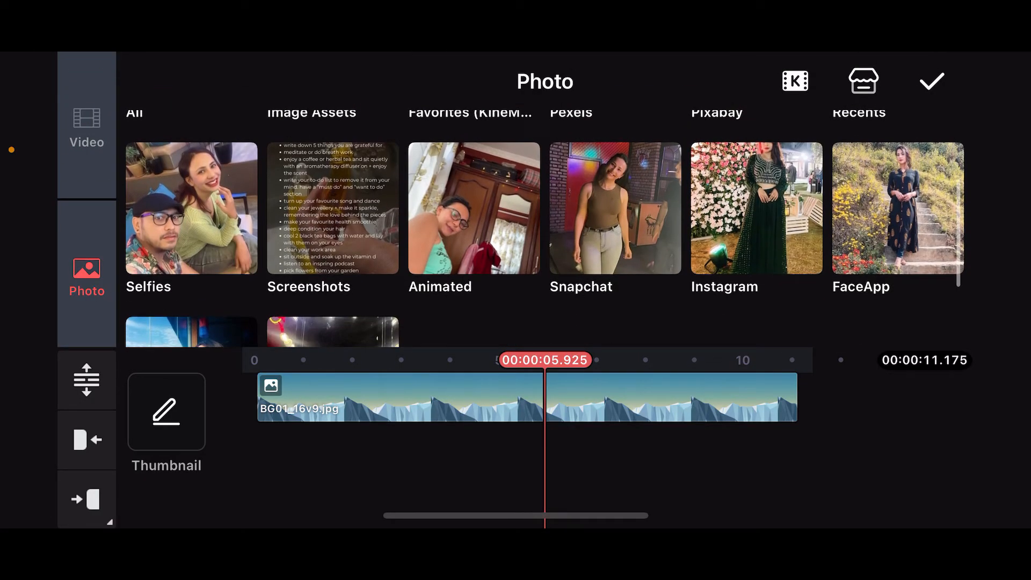
scroll("down", 3)
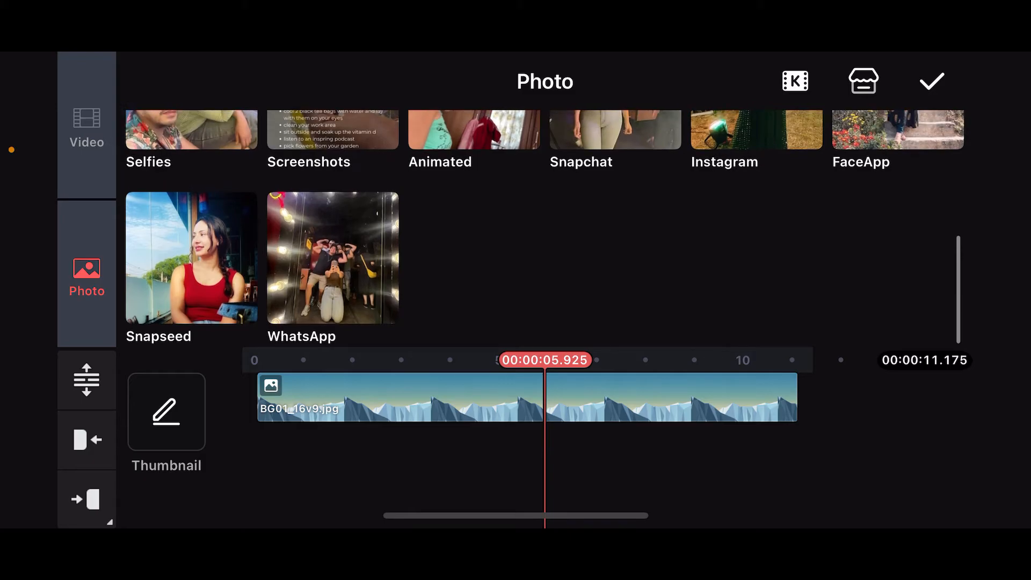
left_click(333, 259)
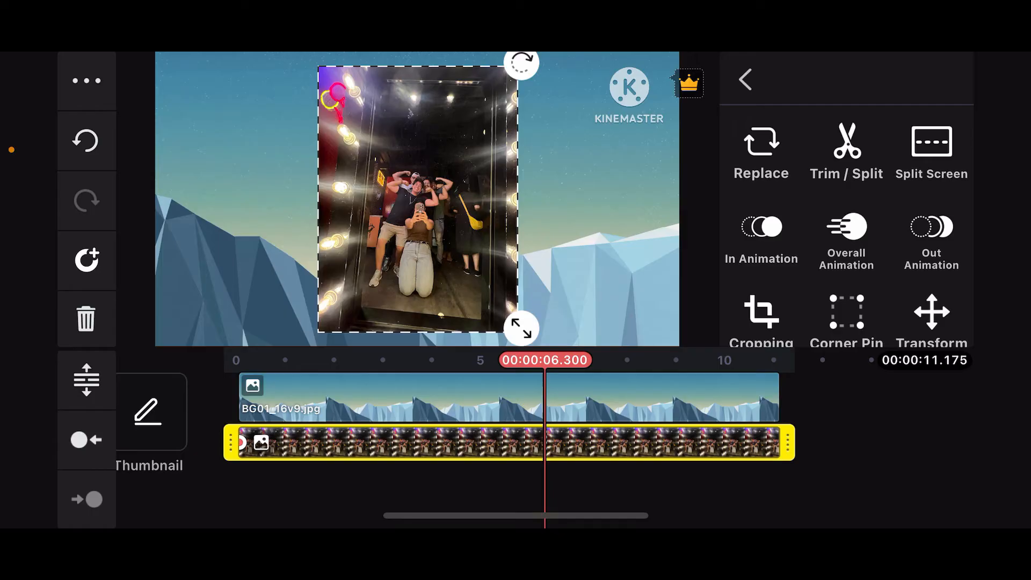
left_click(460, 398)
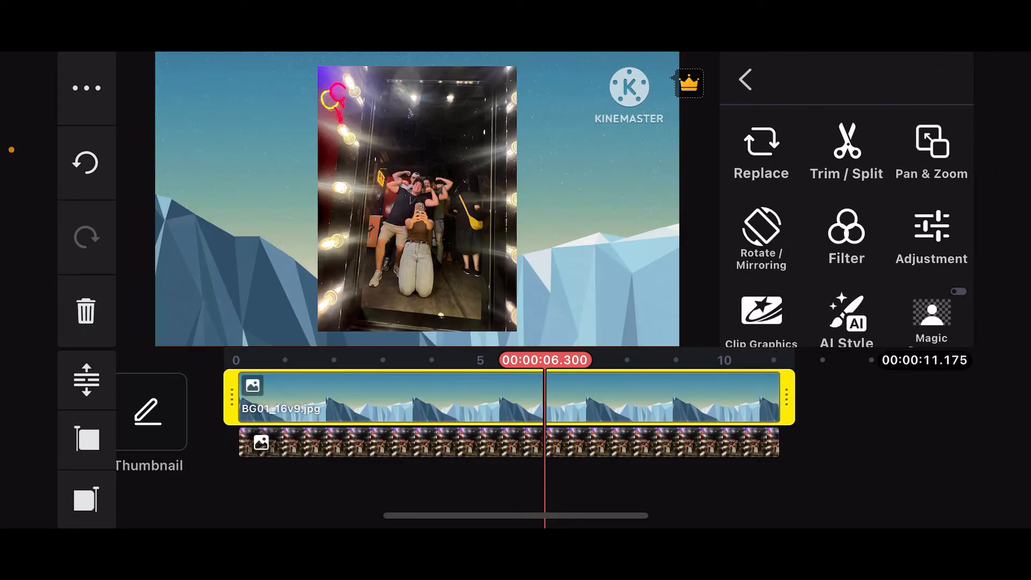
left_click(86, 78)
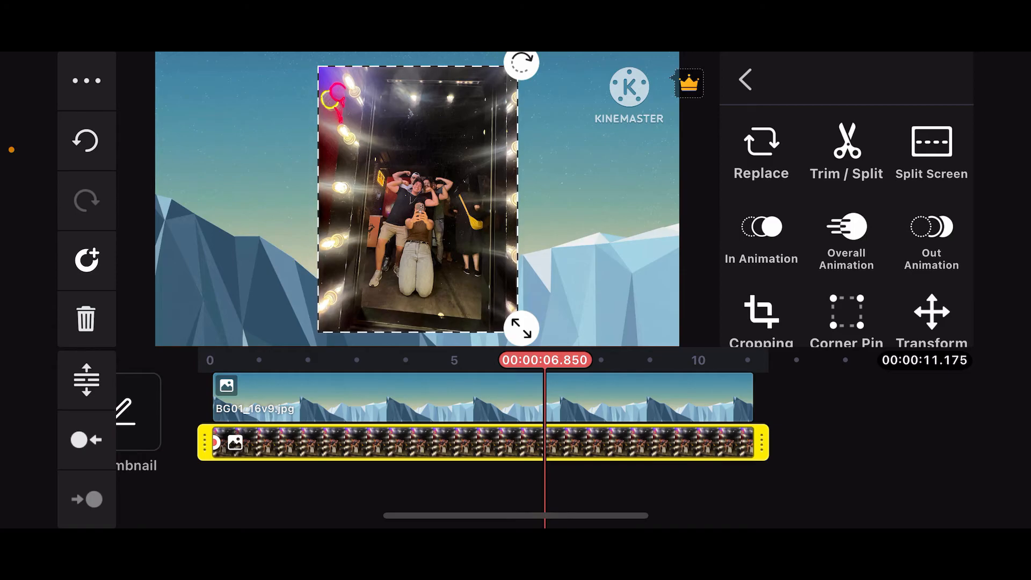
scroll("down", 3)
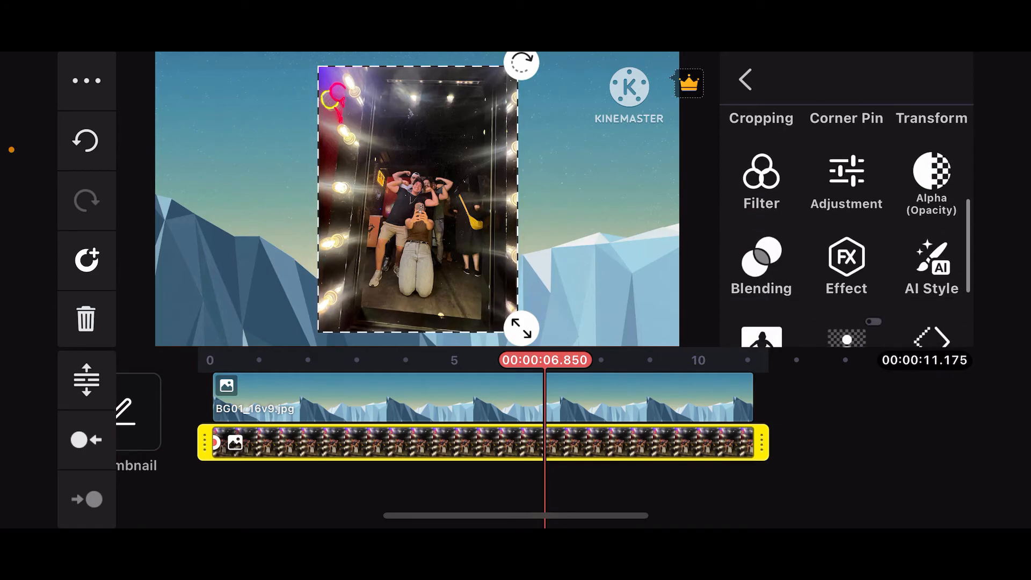
scroll("up", 3)
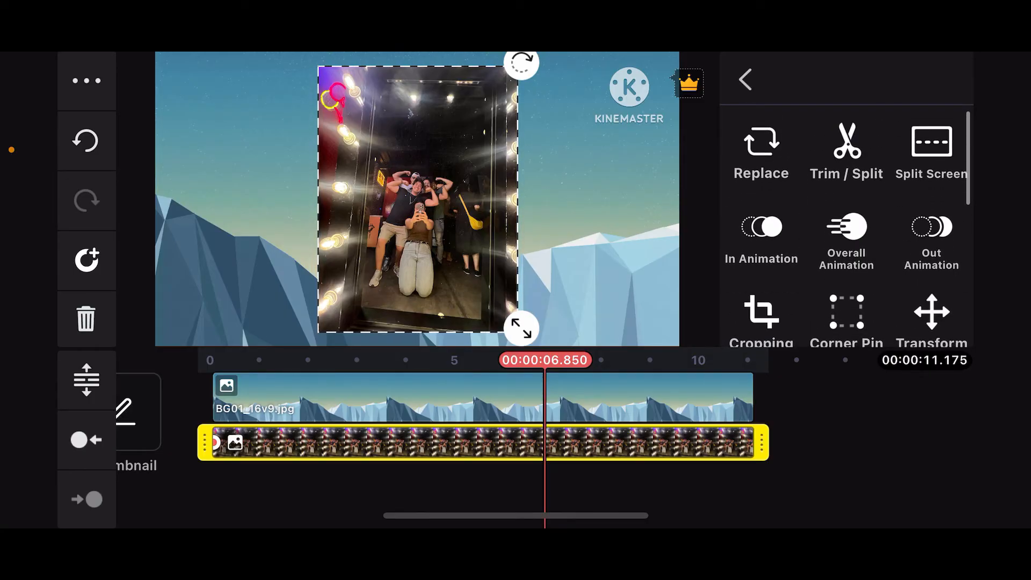
Step: Crop the group photo layer to its central area around the people, leaving masking off
left_click(760, 322)
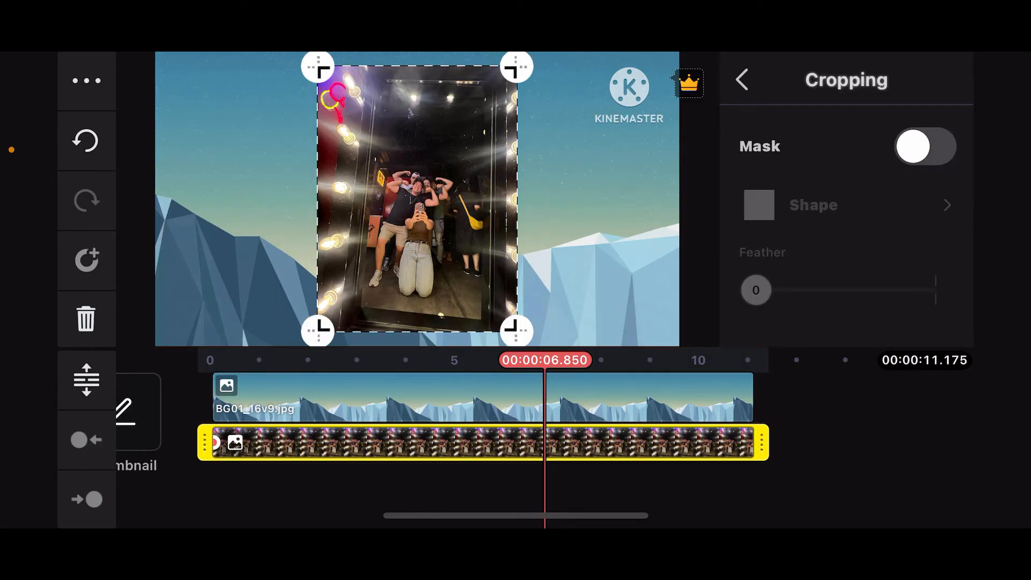
left_click(924, 146)
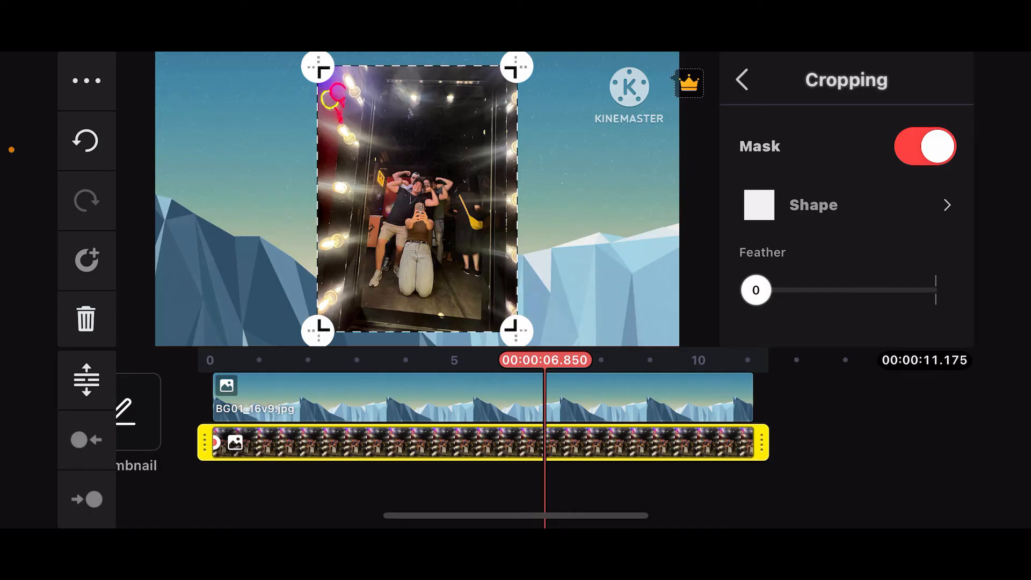
left_click(924, 147)
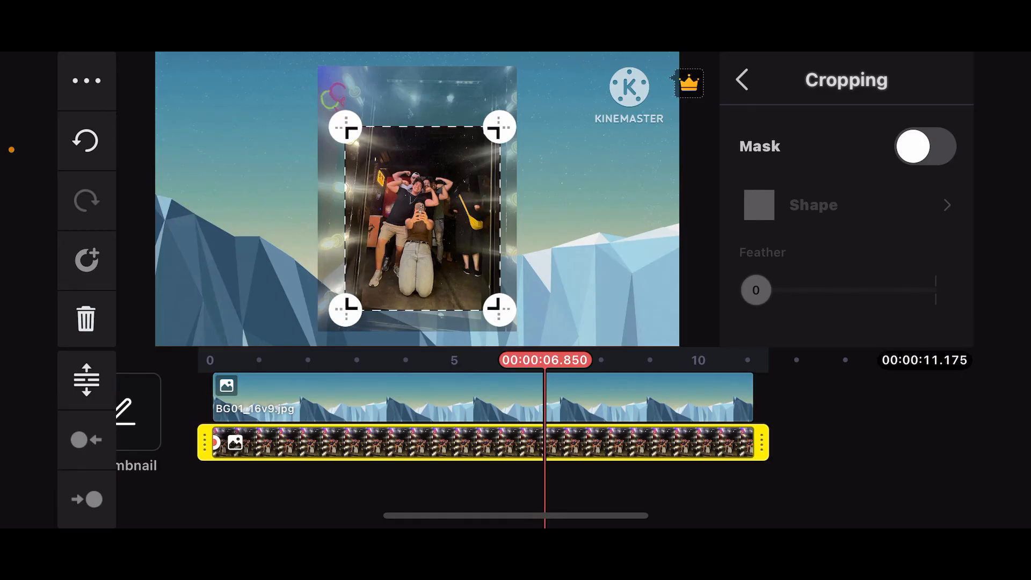
left_click(741, 79)
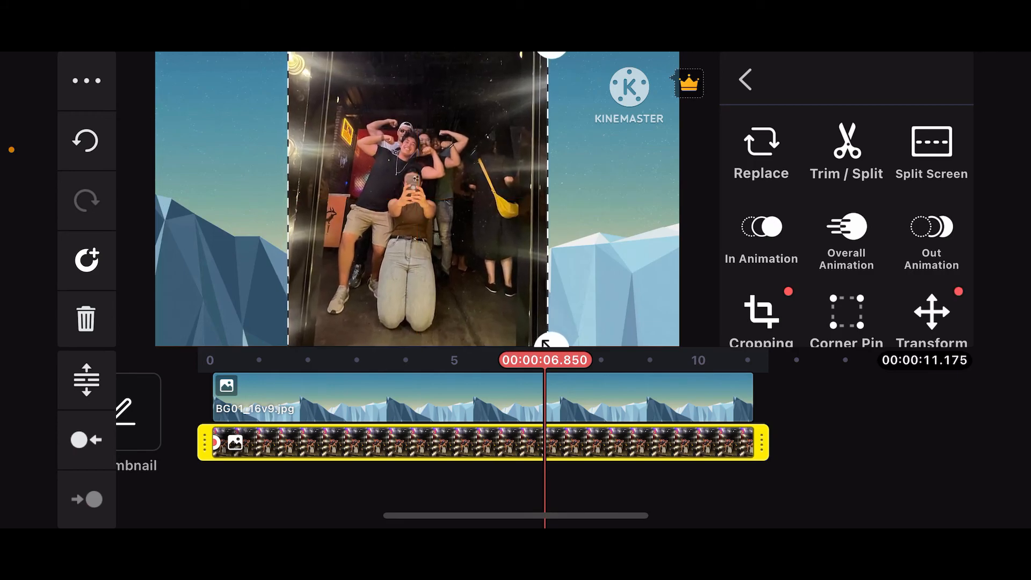
Step: Enlarge the cropped photo to fill the frame height, centered, then deselect it
left_click(86, 79)
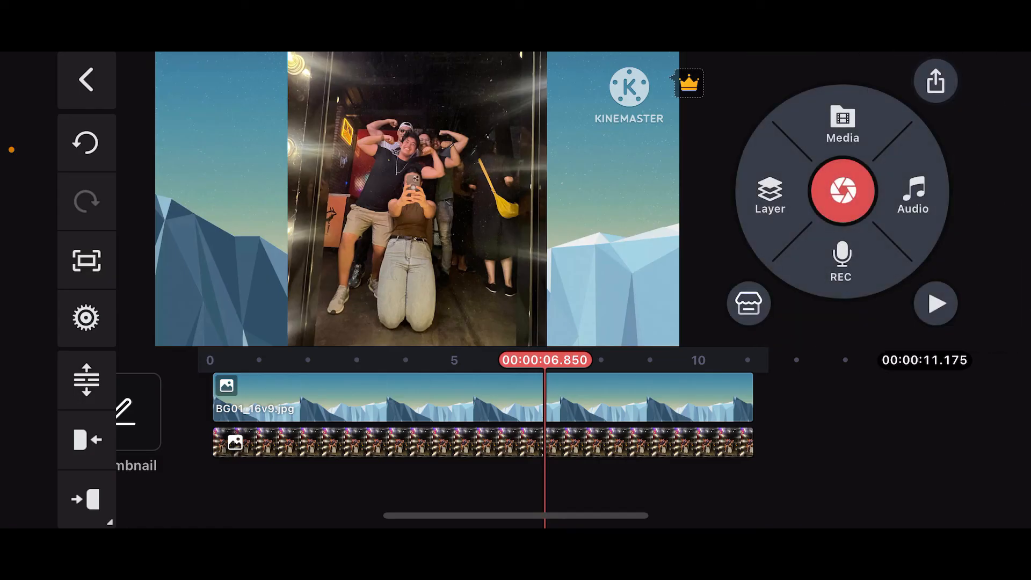